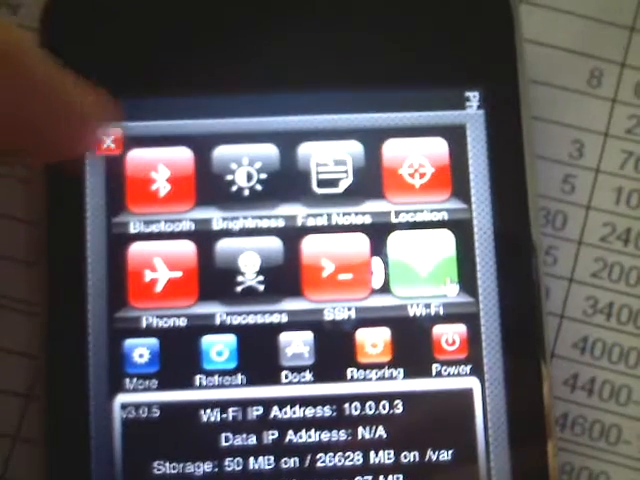
Close the SBSettings toggle panel via its red X to land back on the home screen.
{"action": "left_click", "coordinate": [108, 138]}
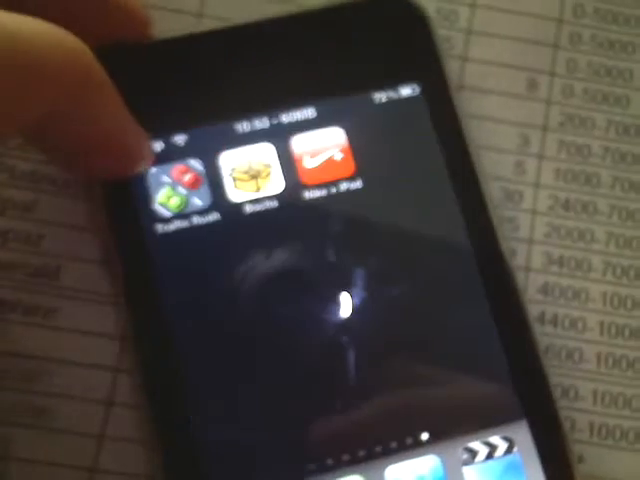